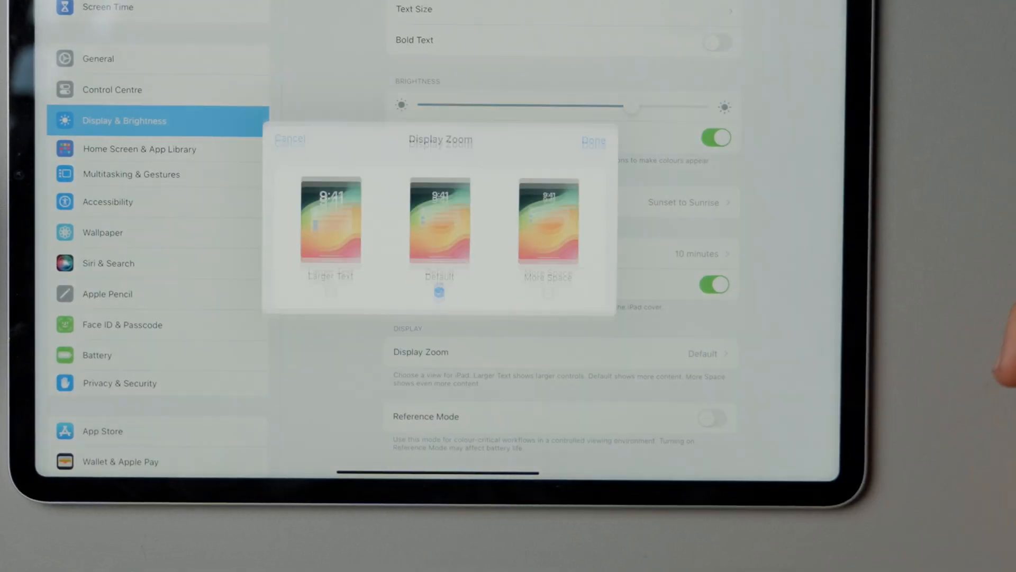
Keep Display Zoom on Default instead of Larger Text or More Space, and confirm.
click(548, 218)
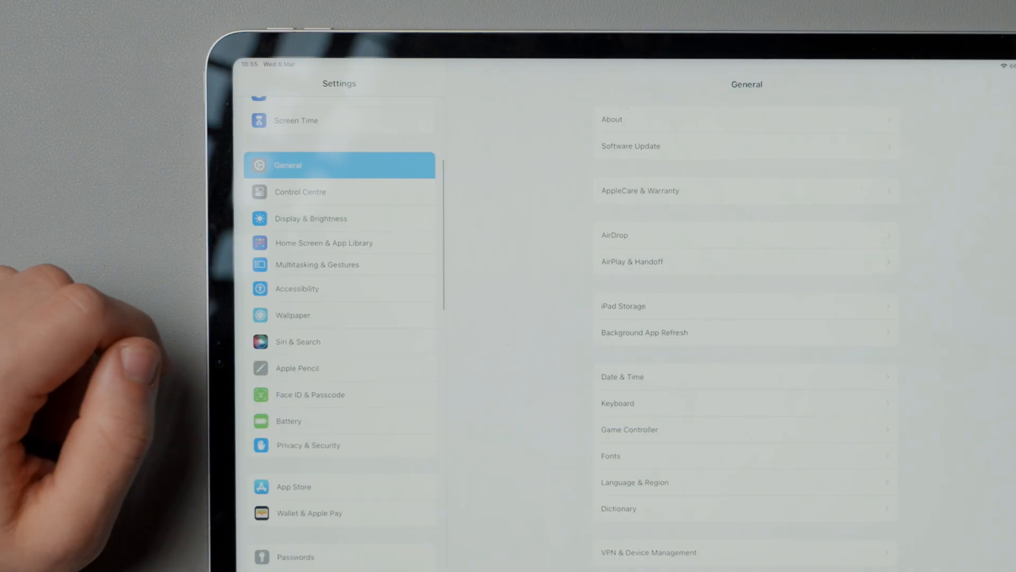
Open the General page in the Settings sidebar to show About, Software Update and iPad Storage.
click(317, 265)
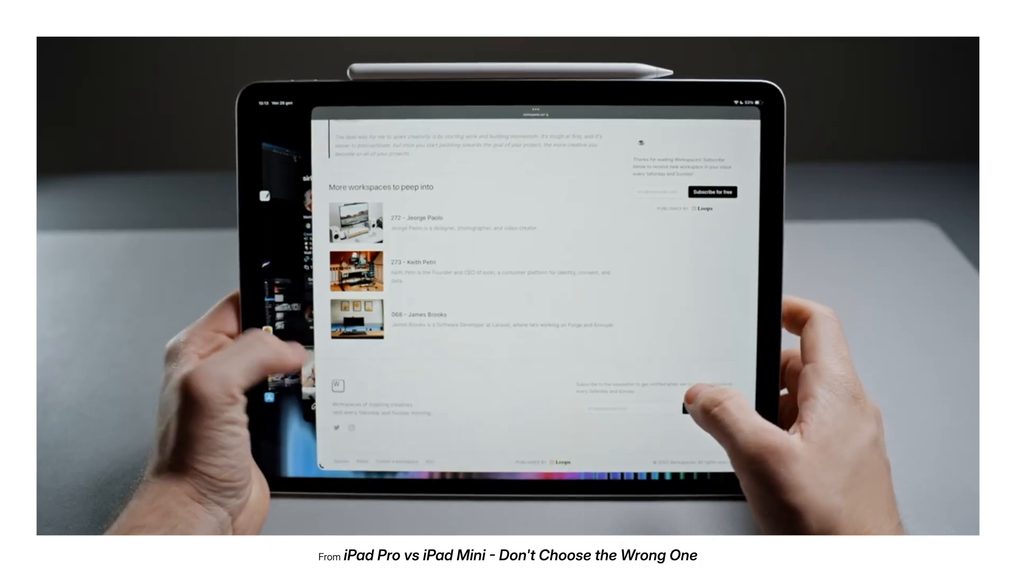
click(534, 108)
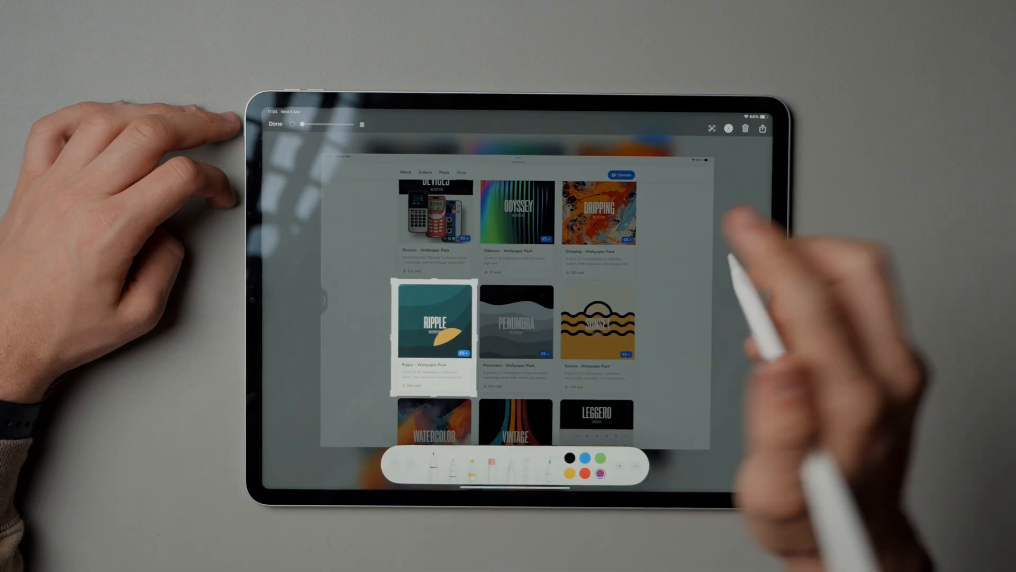
Open the wallpaper pack shop screenshot in Markup, setting apart the Ripple pack card.
click(433, 320)
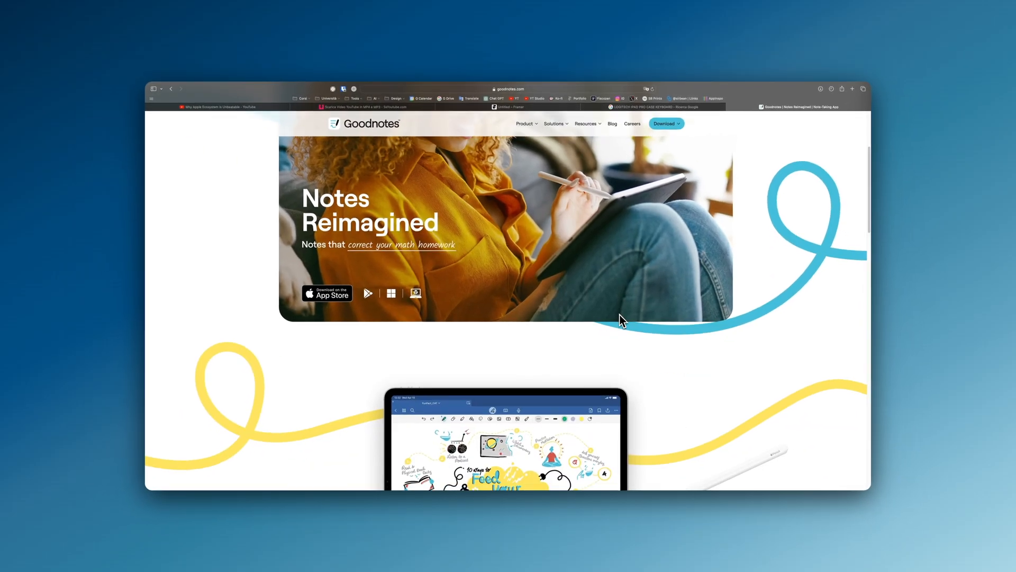
Scroll the Goodnotes homepage to 'Try Goodnotes today' with iOS, Android, Windows and Web options.
scroll(down, 3)
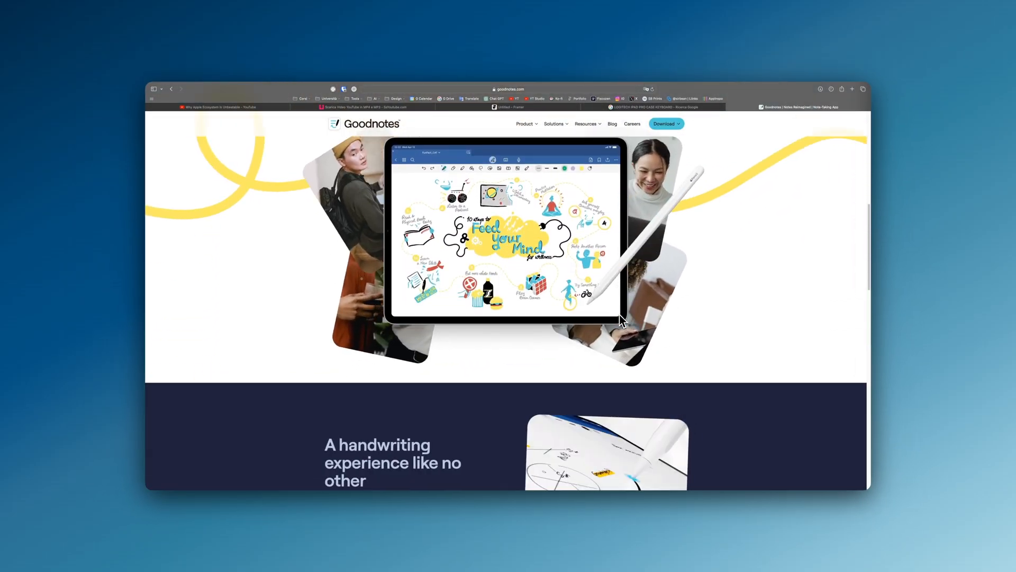
scroll(down, 3)
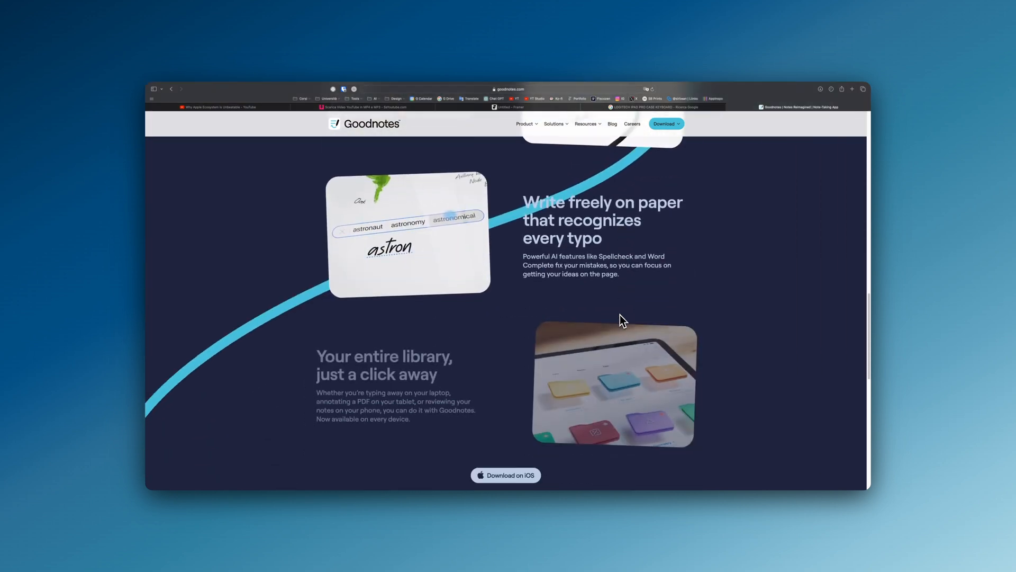
scroll(down, 3)
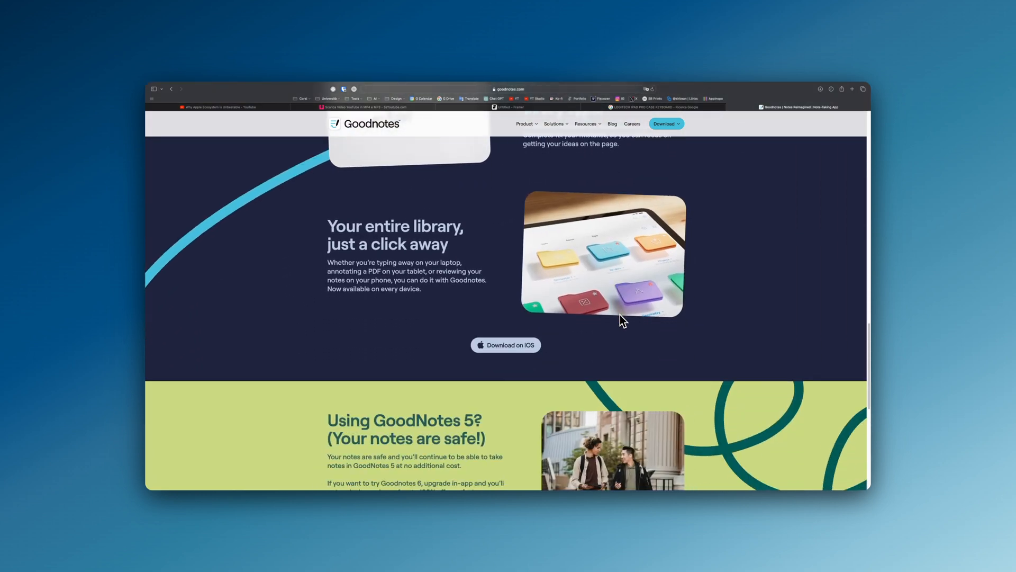
scroll(down, 3)
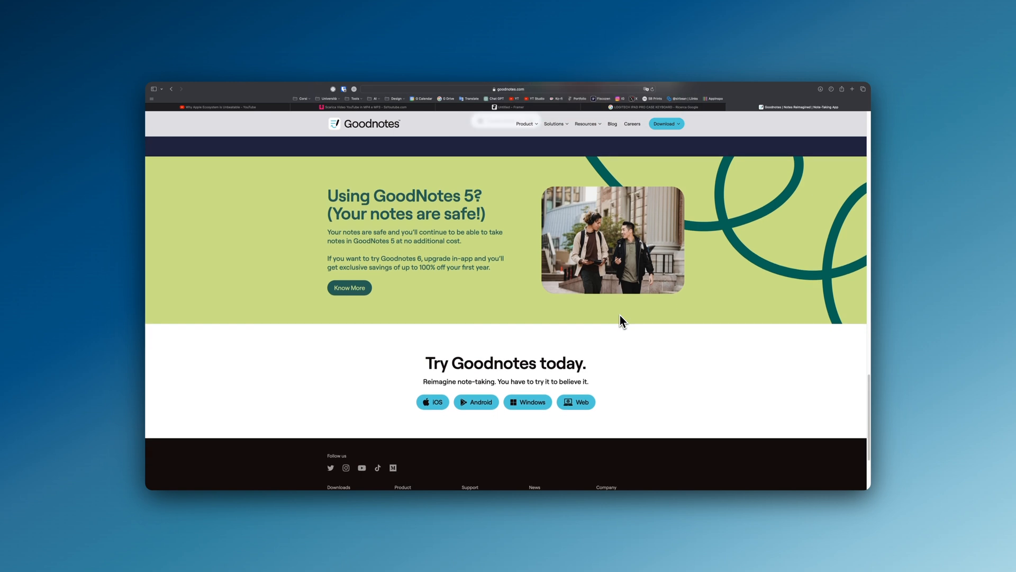